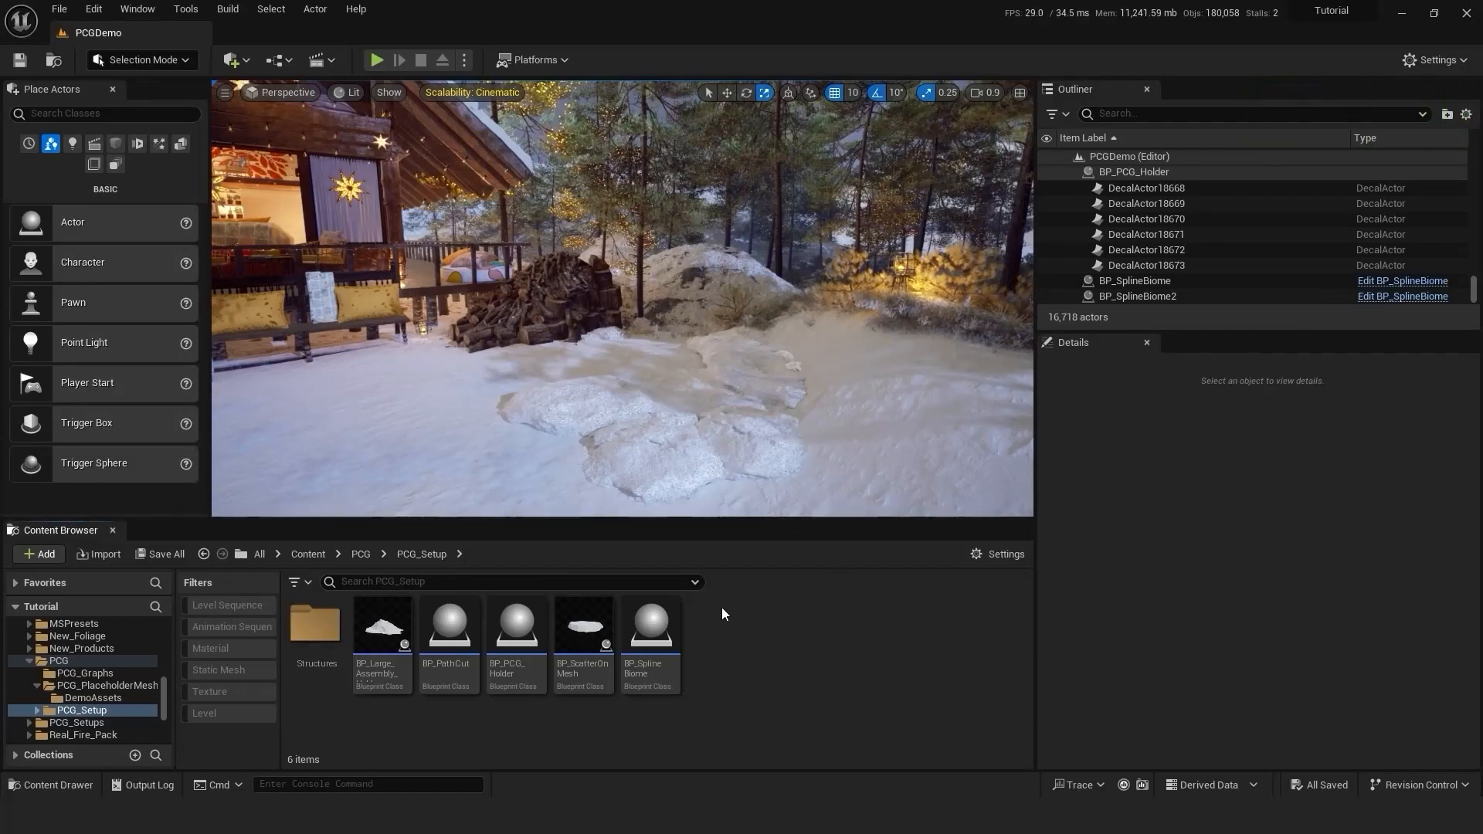
# Step: Place BP_ScatterOnMesh on the snow beside the log pile and scale it to 1.5
pyautogui.click(582, 626)
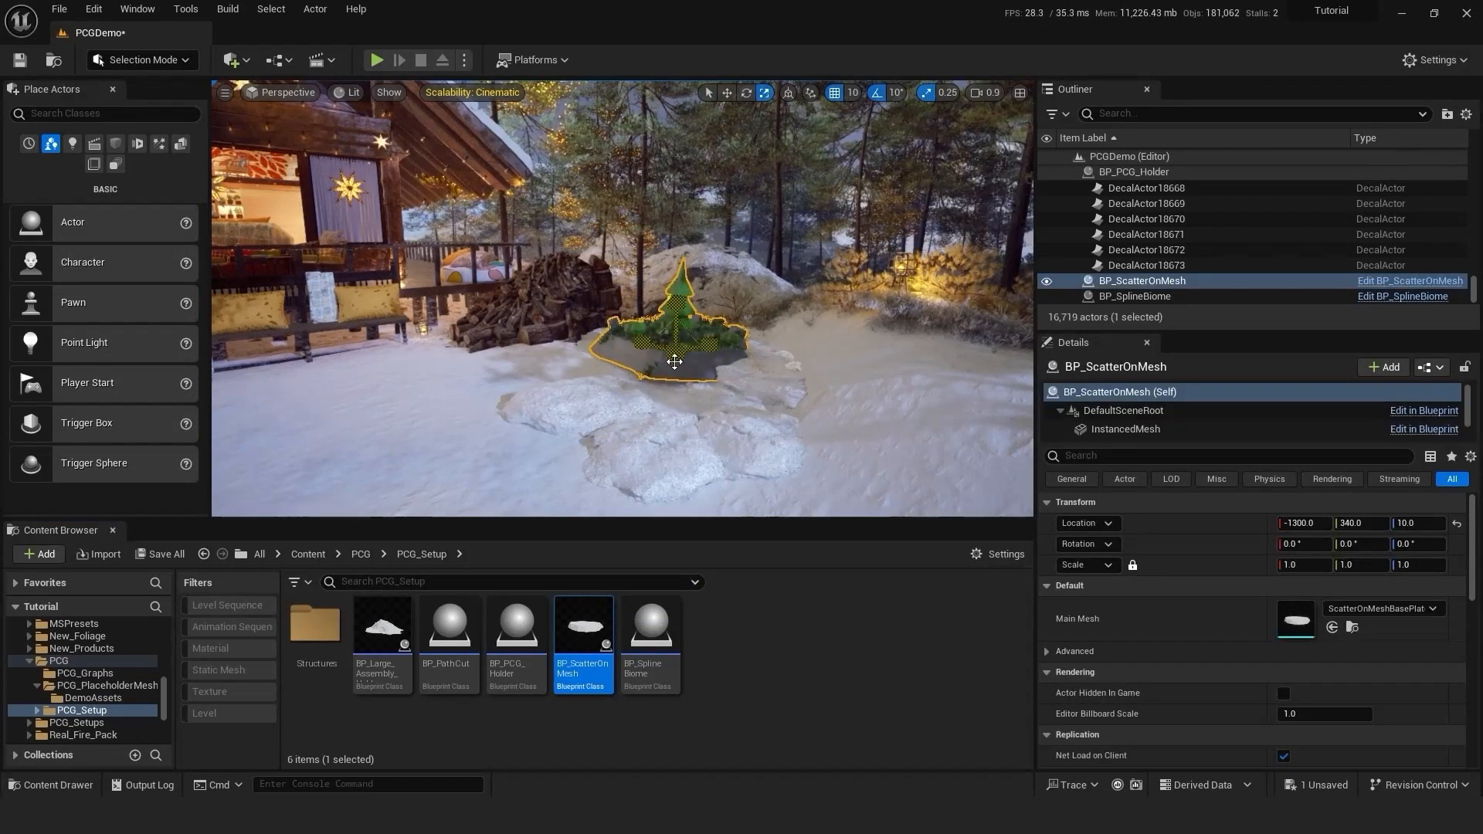
pyautogui.write('1.5')
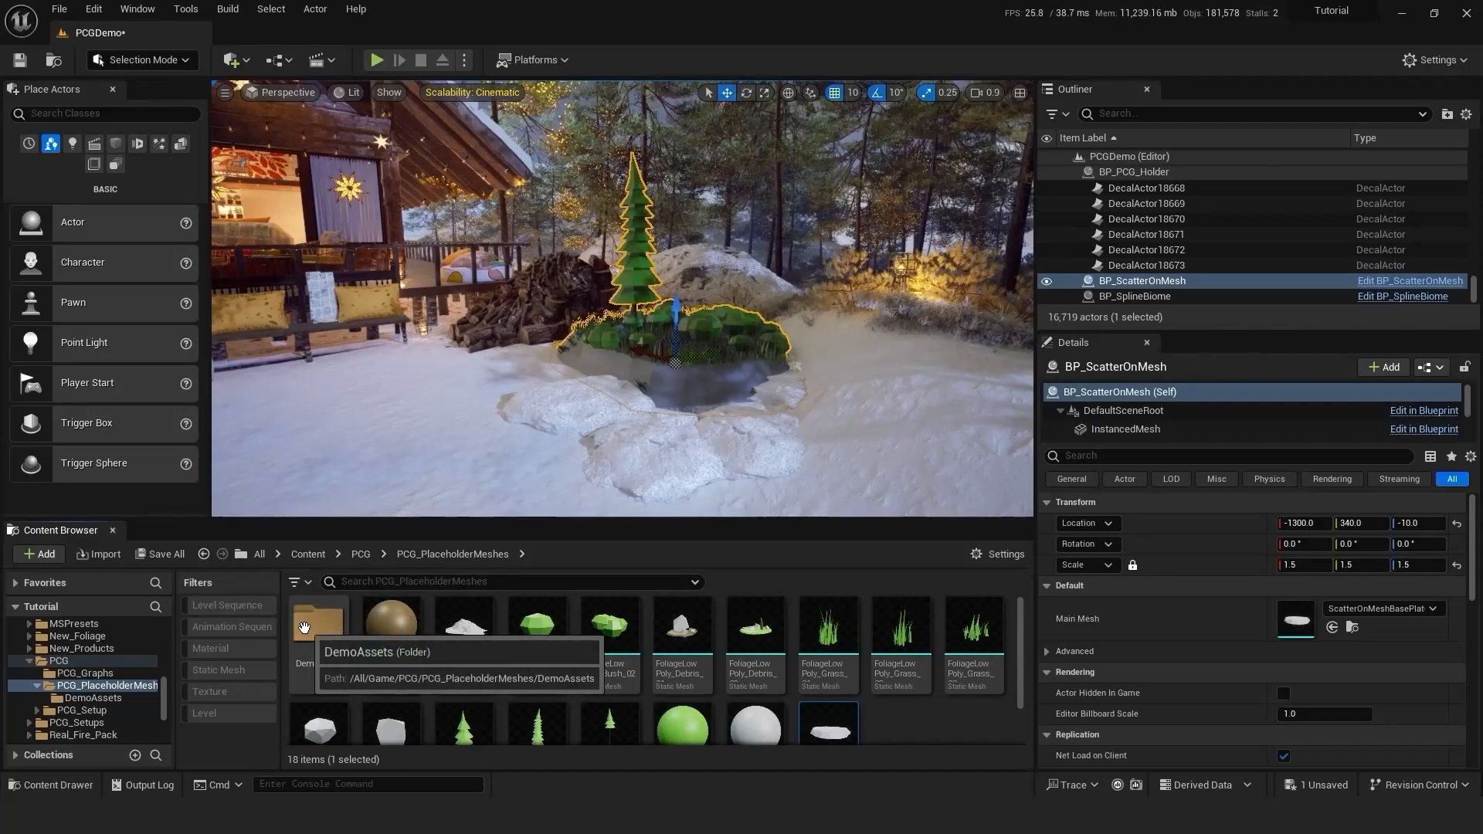
# Step: Assign the S_Snow_Pile mesh from DemoAssets as Main Mesh and select the PCG_MeshSet component
pyautogui.doubleClick(318, 621)
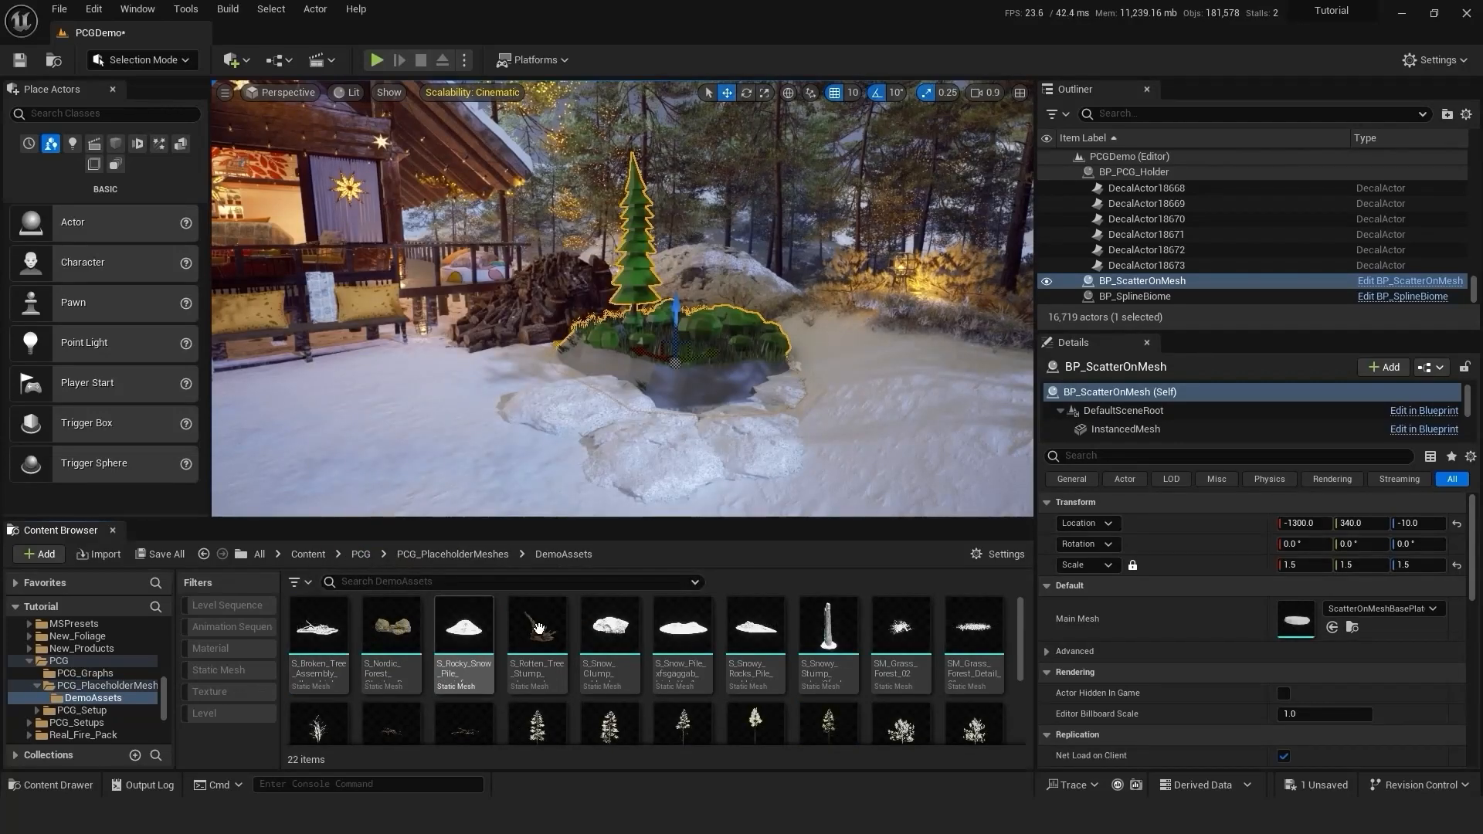
pyautogui.click(680, 625)
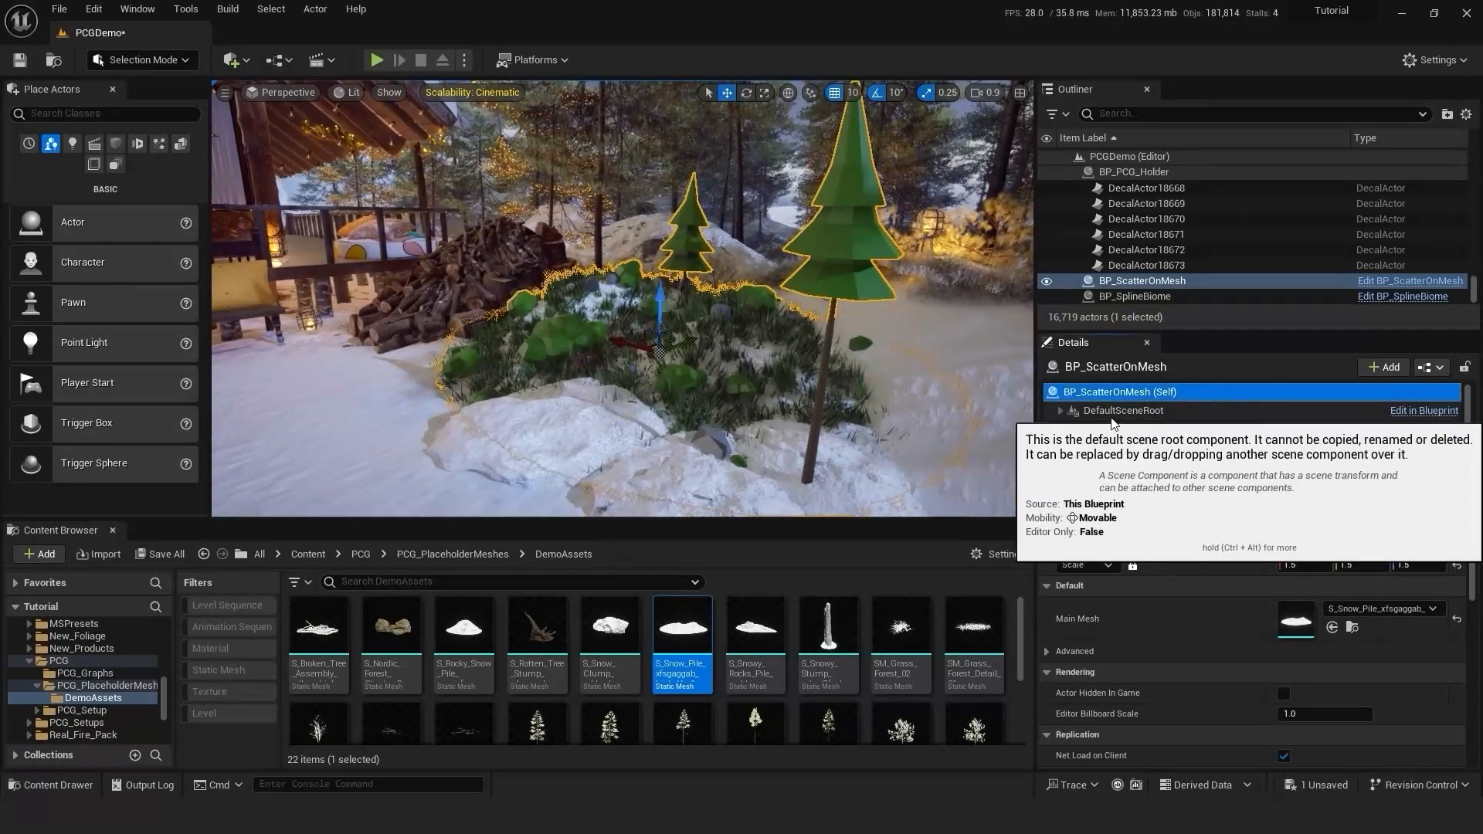
pyautogui.click(1115, 429)
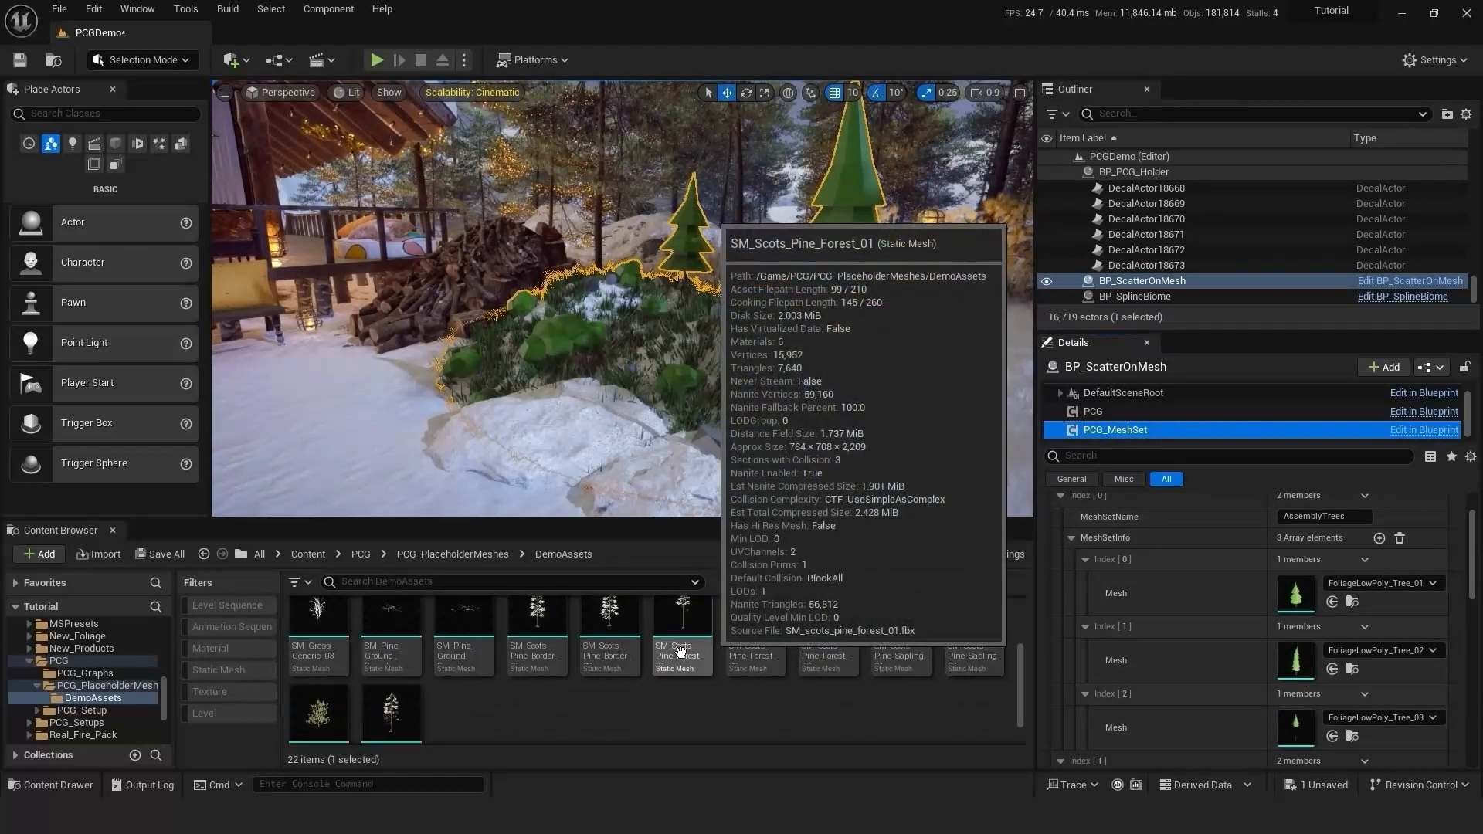
# Step: Assign the Scots pine, S_Nordic_Forest_Cluster and SM_Grass forest meshes to the tree, rock and grass entries
pyautogui.click(536, 629)
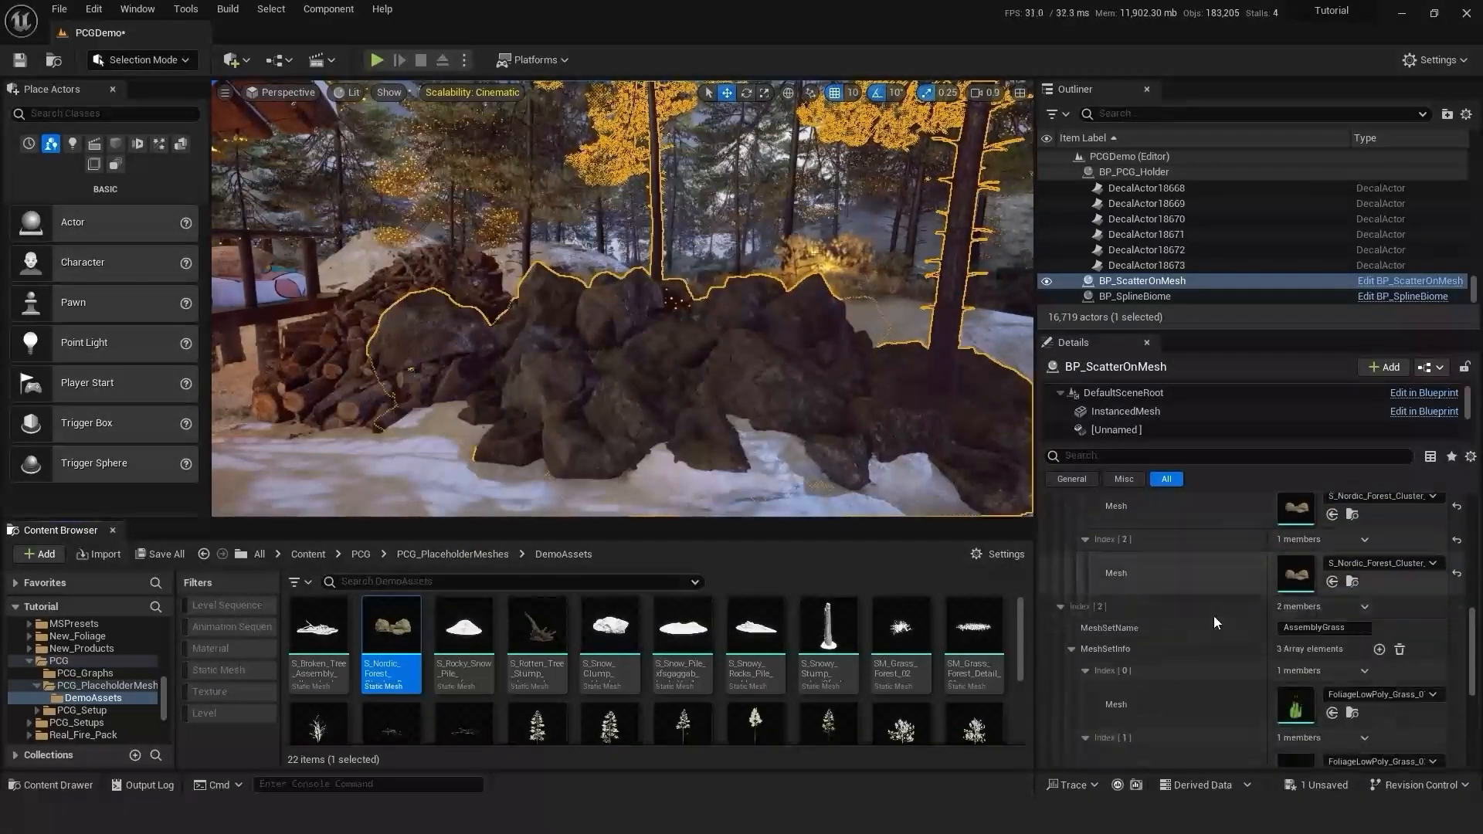
pyautogui.click(899, 633)
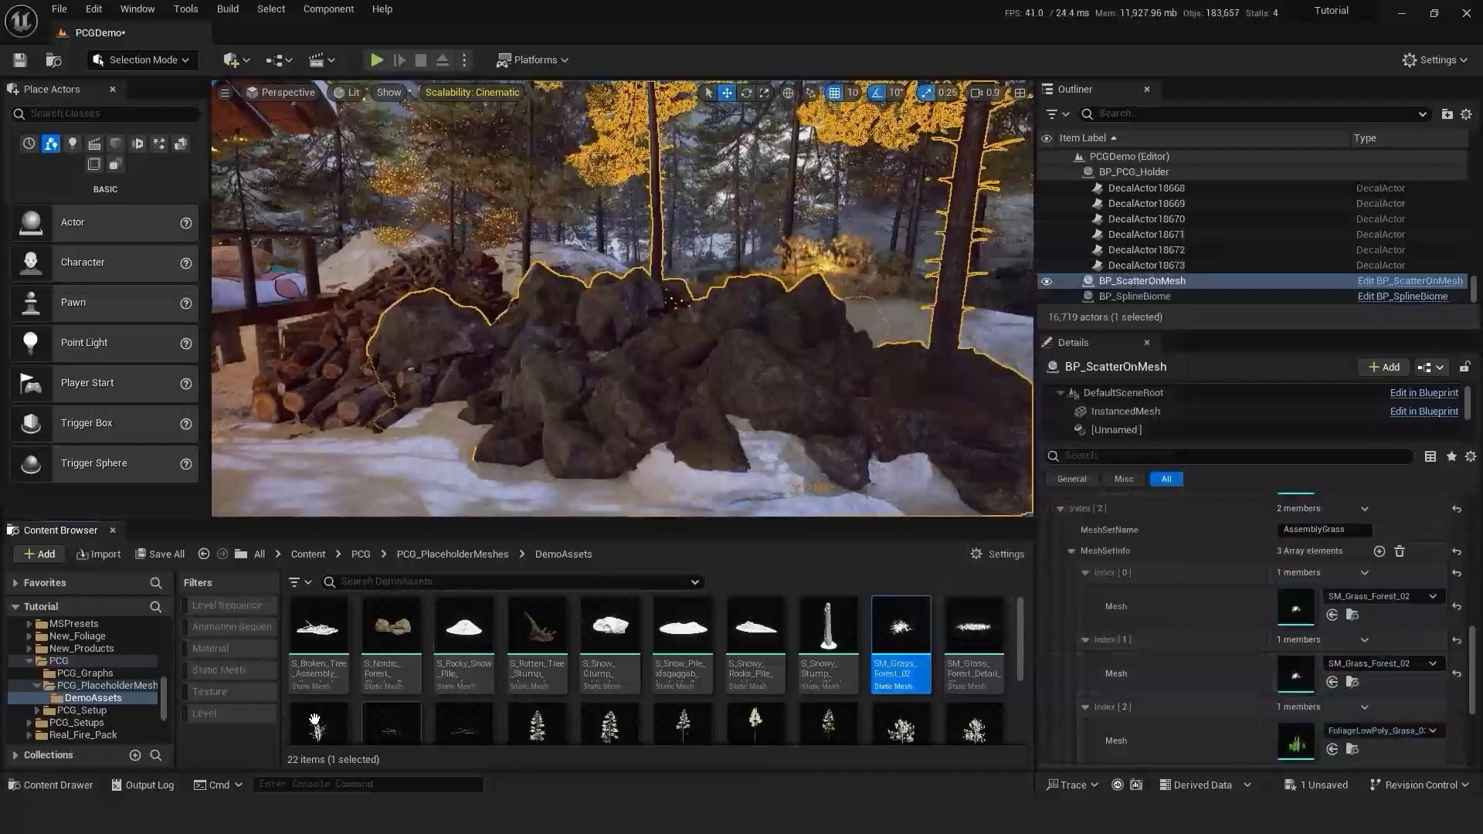
pyautogui.scroll(-3)
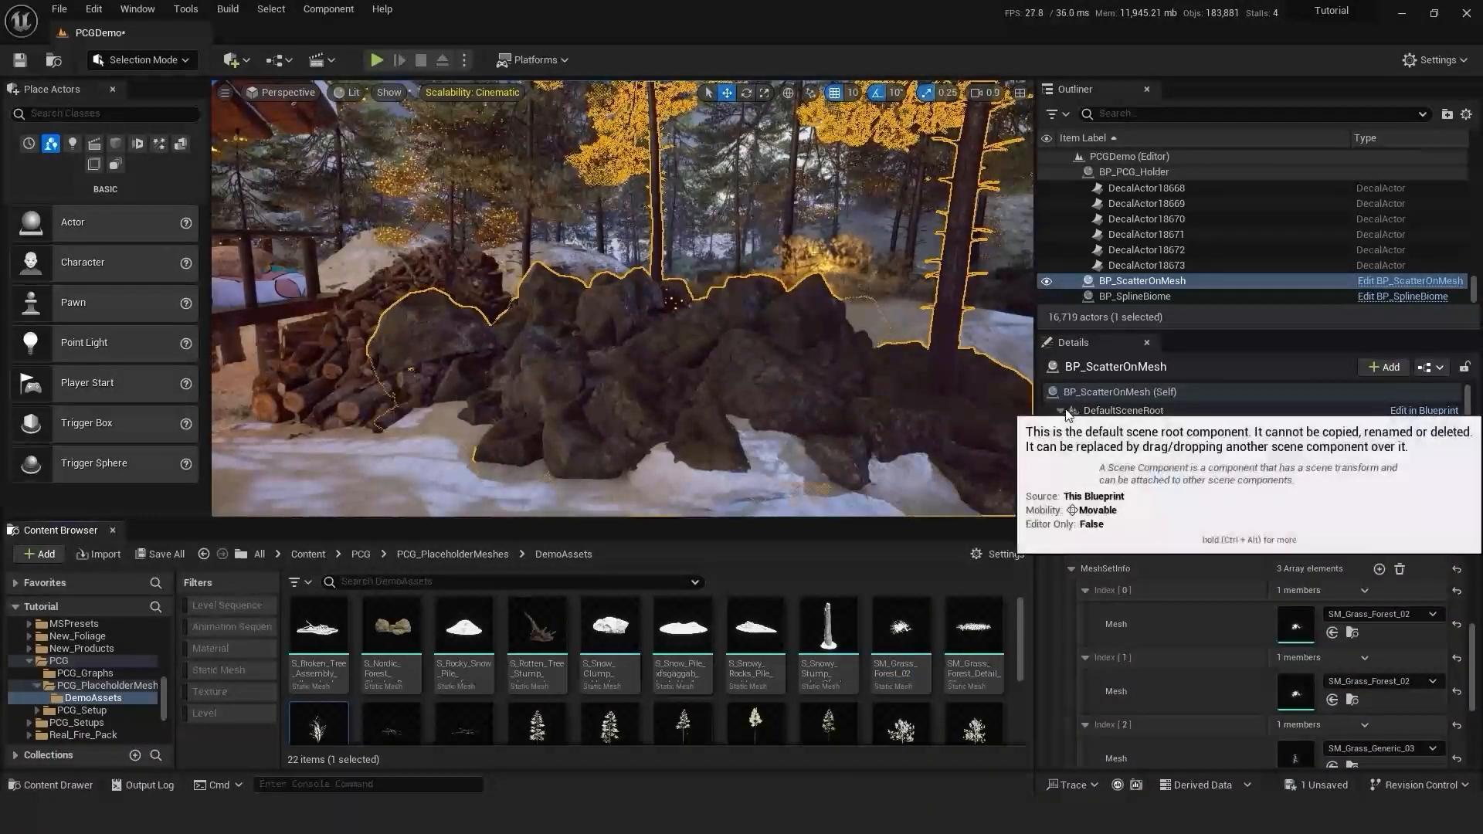
# Step: Override Rocks Density to a low value around 0.01–0.02 and Rock Scale to 0.2–0.4
pyautogui.click(1092, 428)
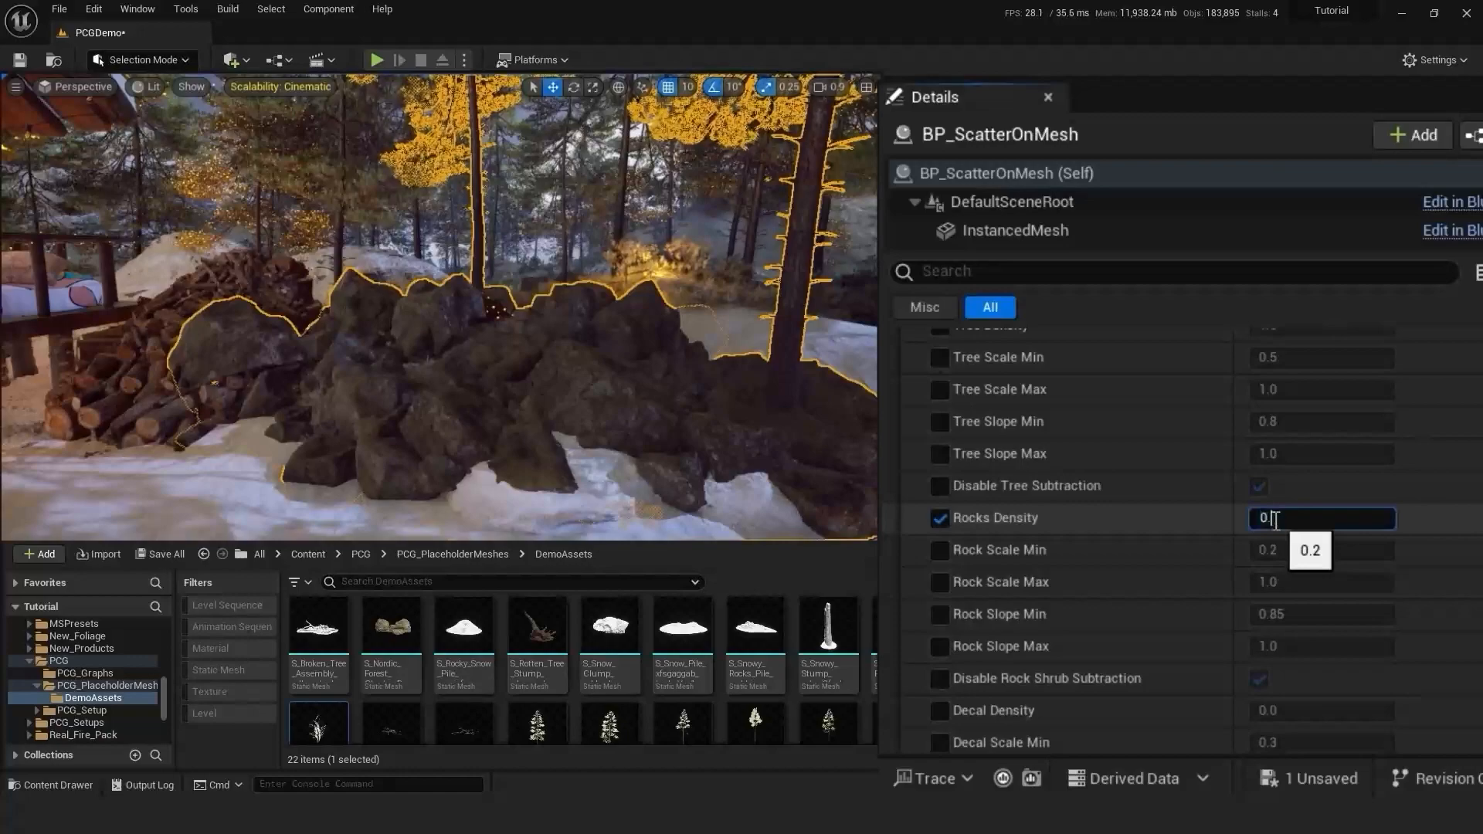
pyautogui.write('0.01')
pyautogui.click(1321, 581)
pyautogui.write('0.4')
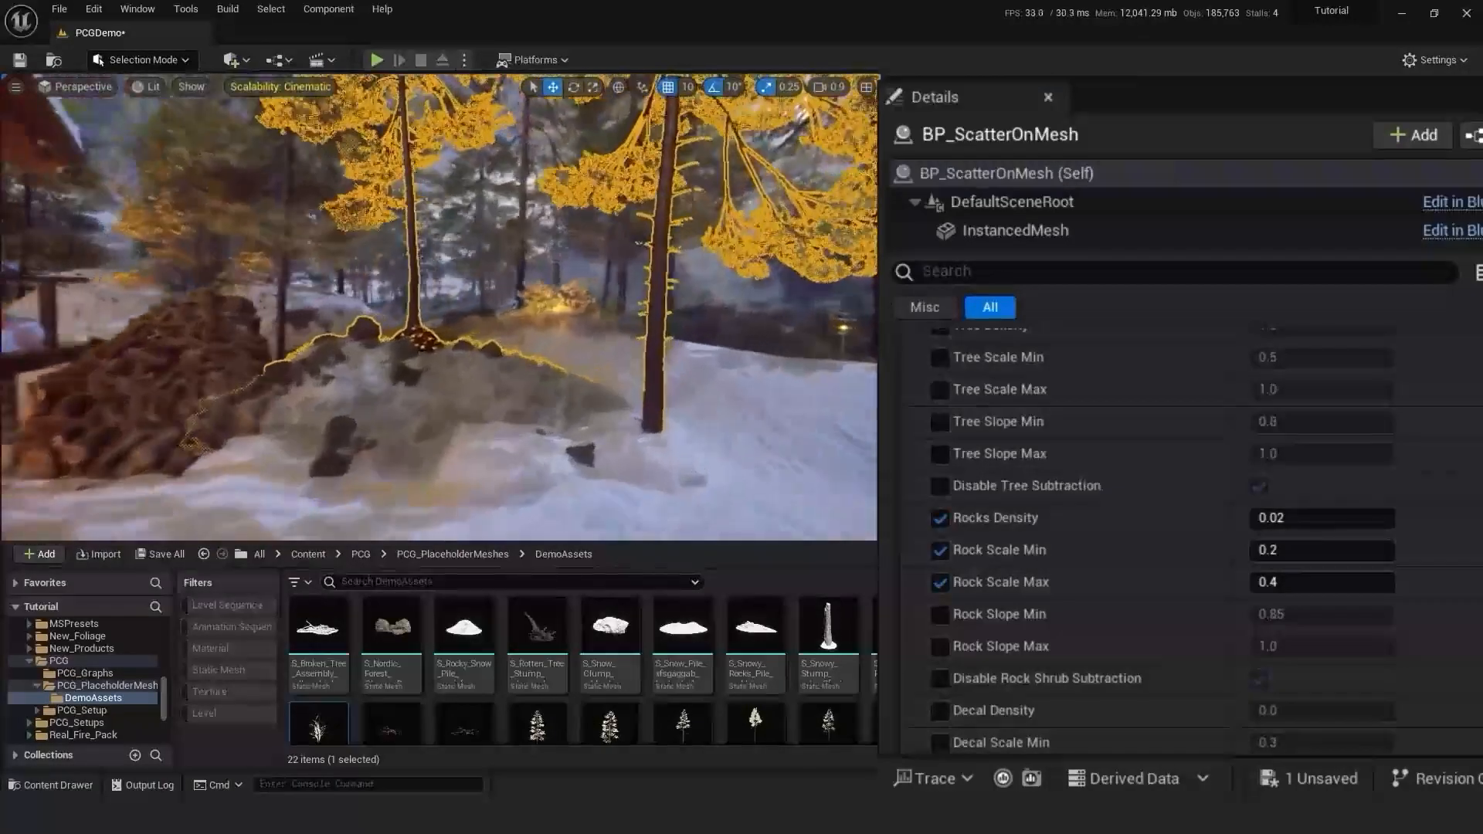
pyautogui.scroll(3)
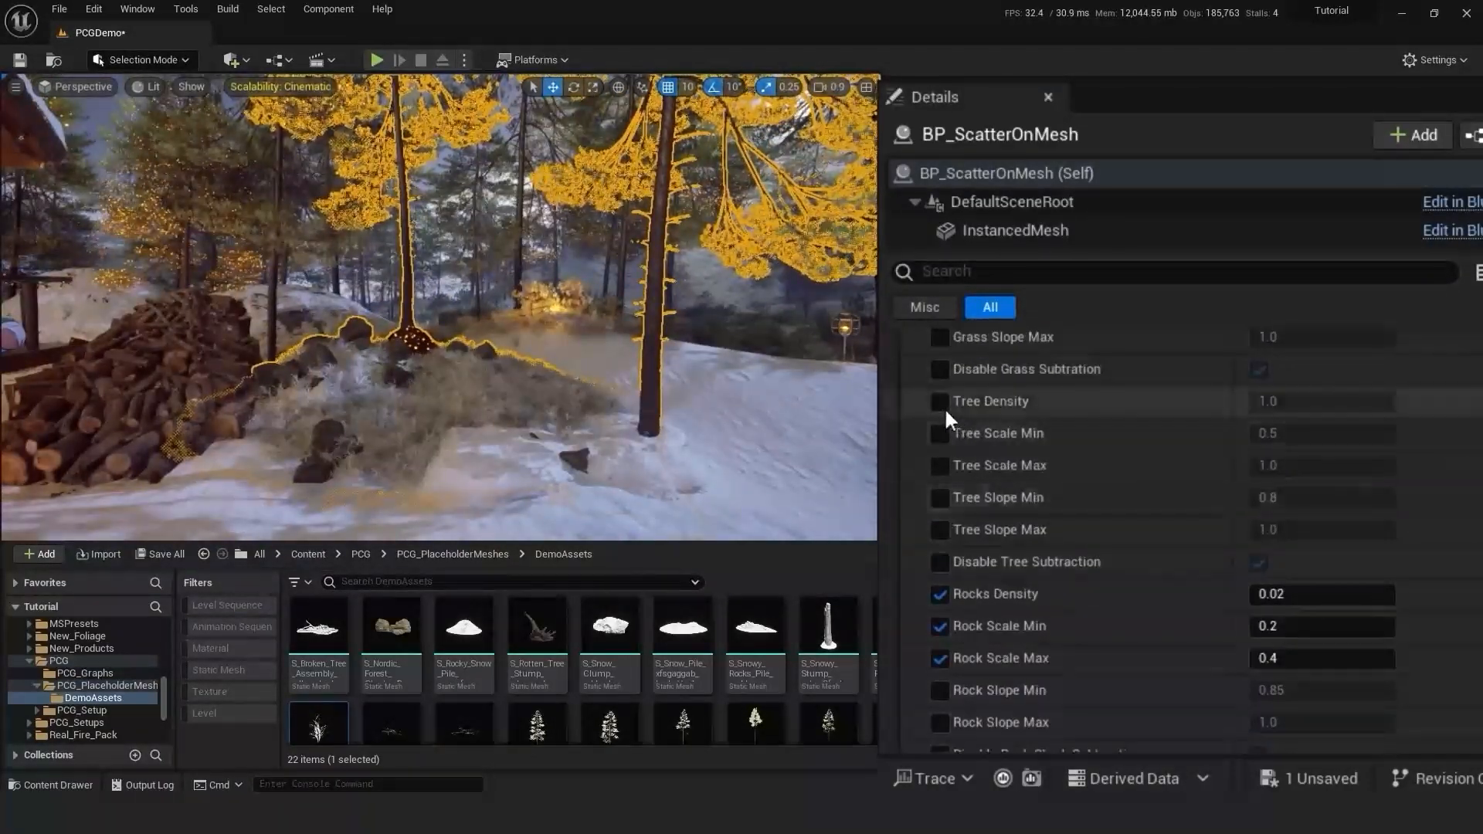
# Step: Override Tree Scale to 0.2–0.5 and lower Tree Density to about 0.1
pyautogui.click(938, 432)
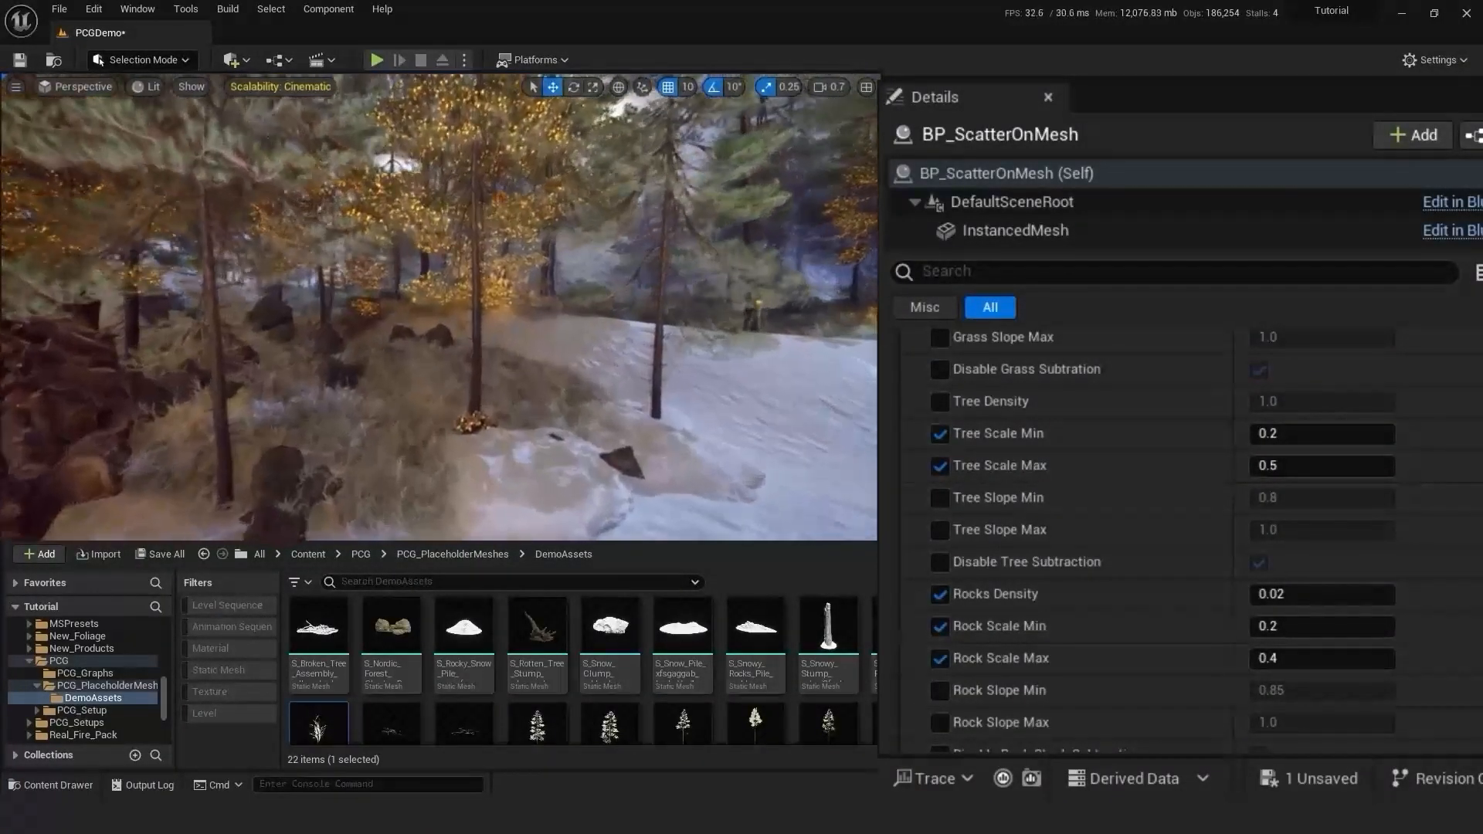
pyautogui.scroll(3)
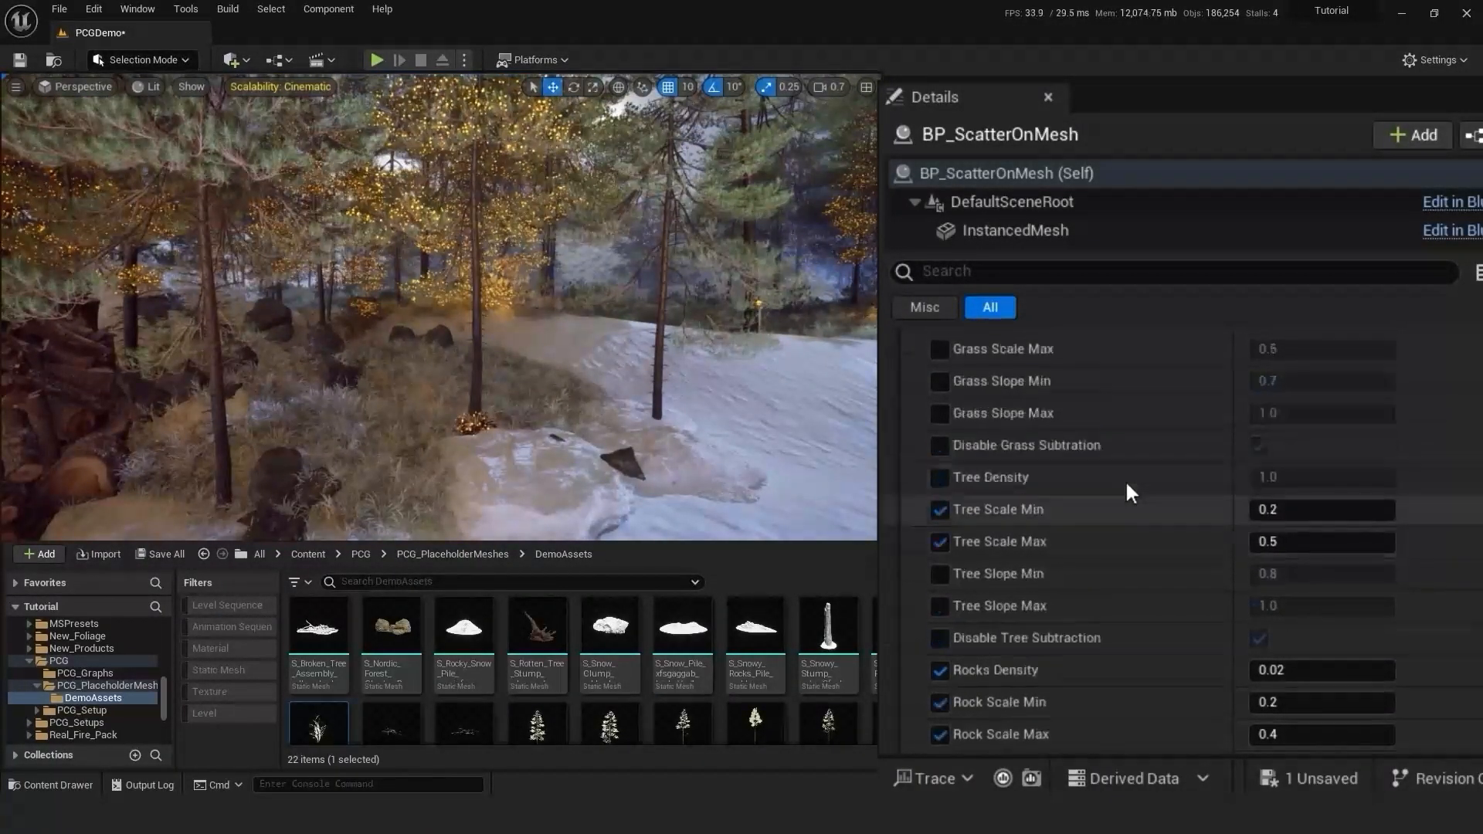
pyautogui.scroll(3)
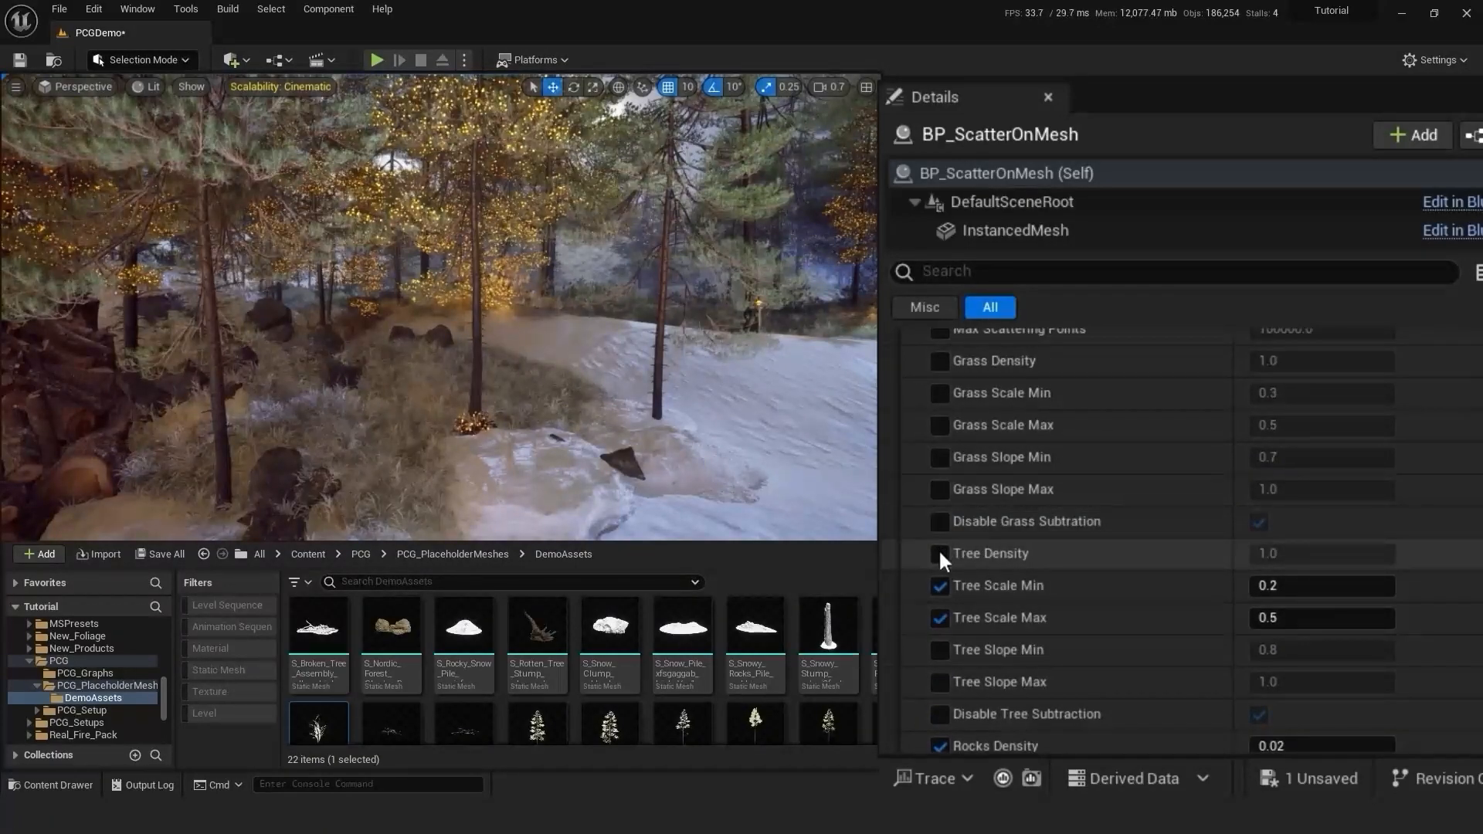
pyautogui.click(939, 553)
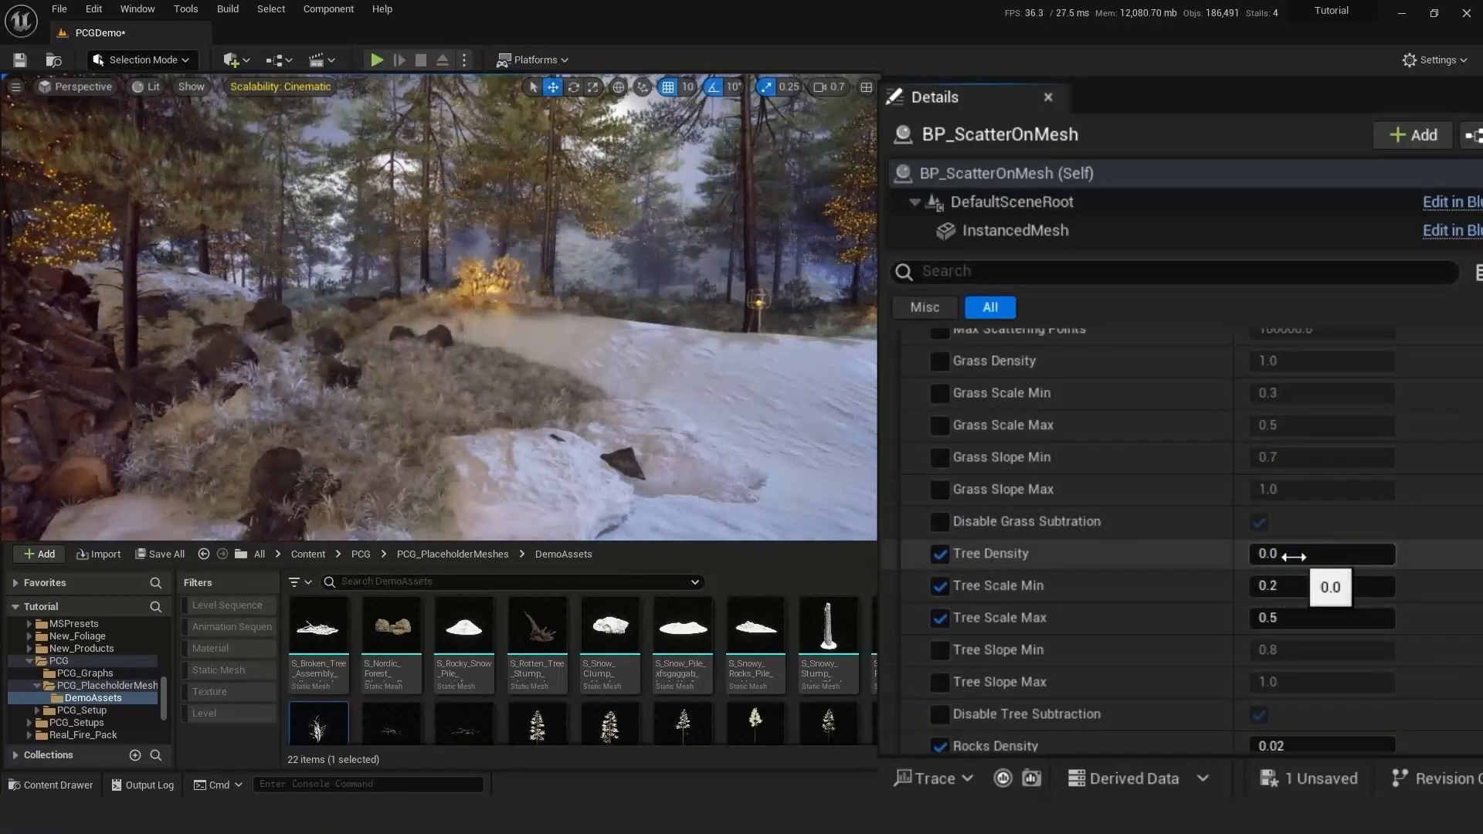
pyautogui.write('.2')
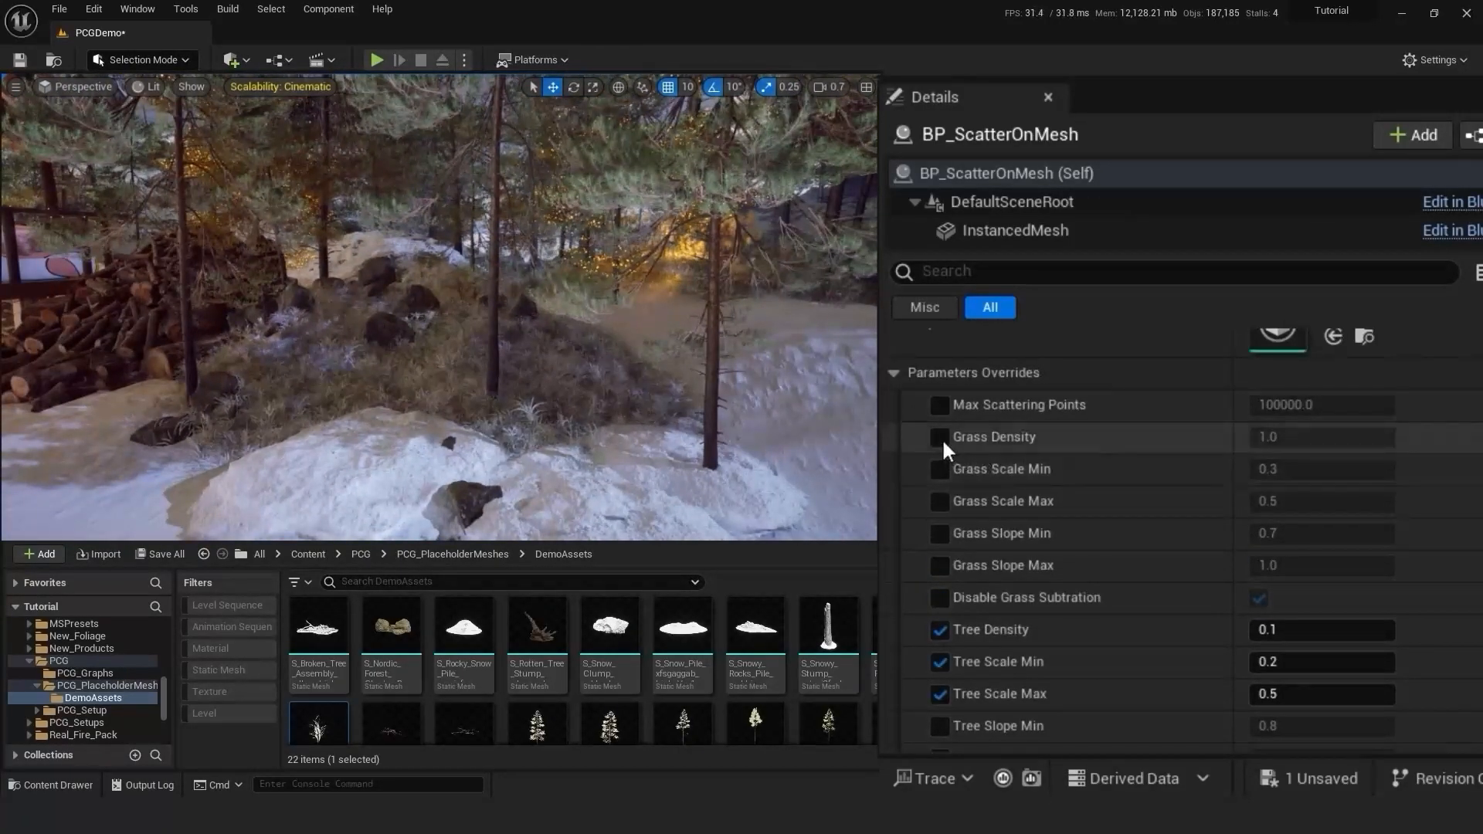
# Step: Duplicate the snow-hill assembly further along the border and tilt it slightly
pyautogui.click(938, 437)
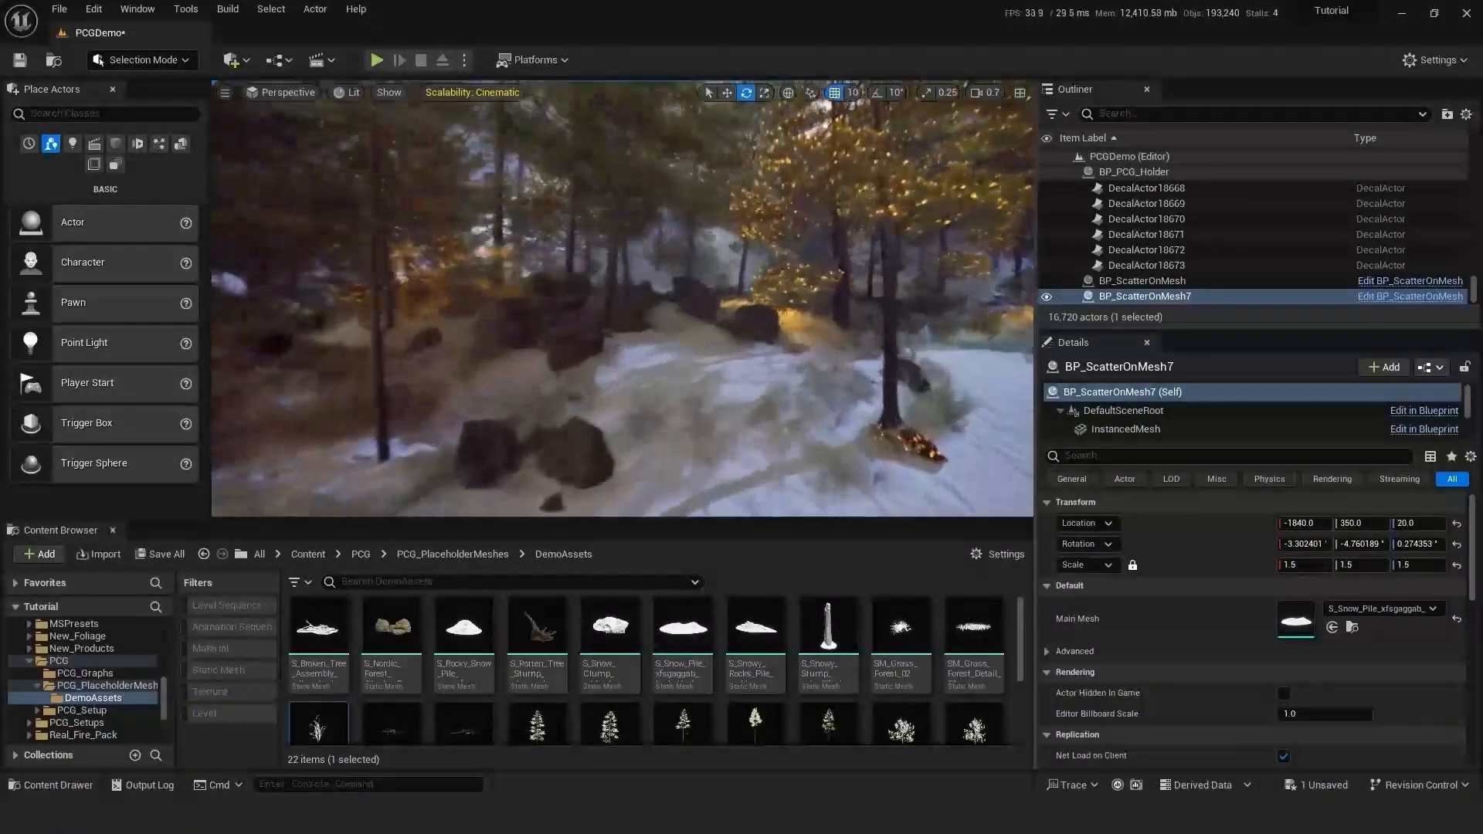
# Step: Duplicate more assemblies along the border and place a fresh placeholder BP_ScatterOnMesh
pyautogui.click(1140, 281)
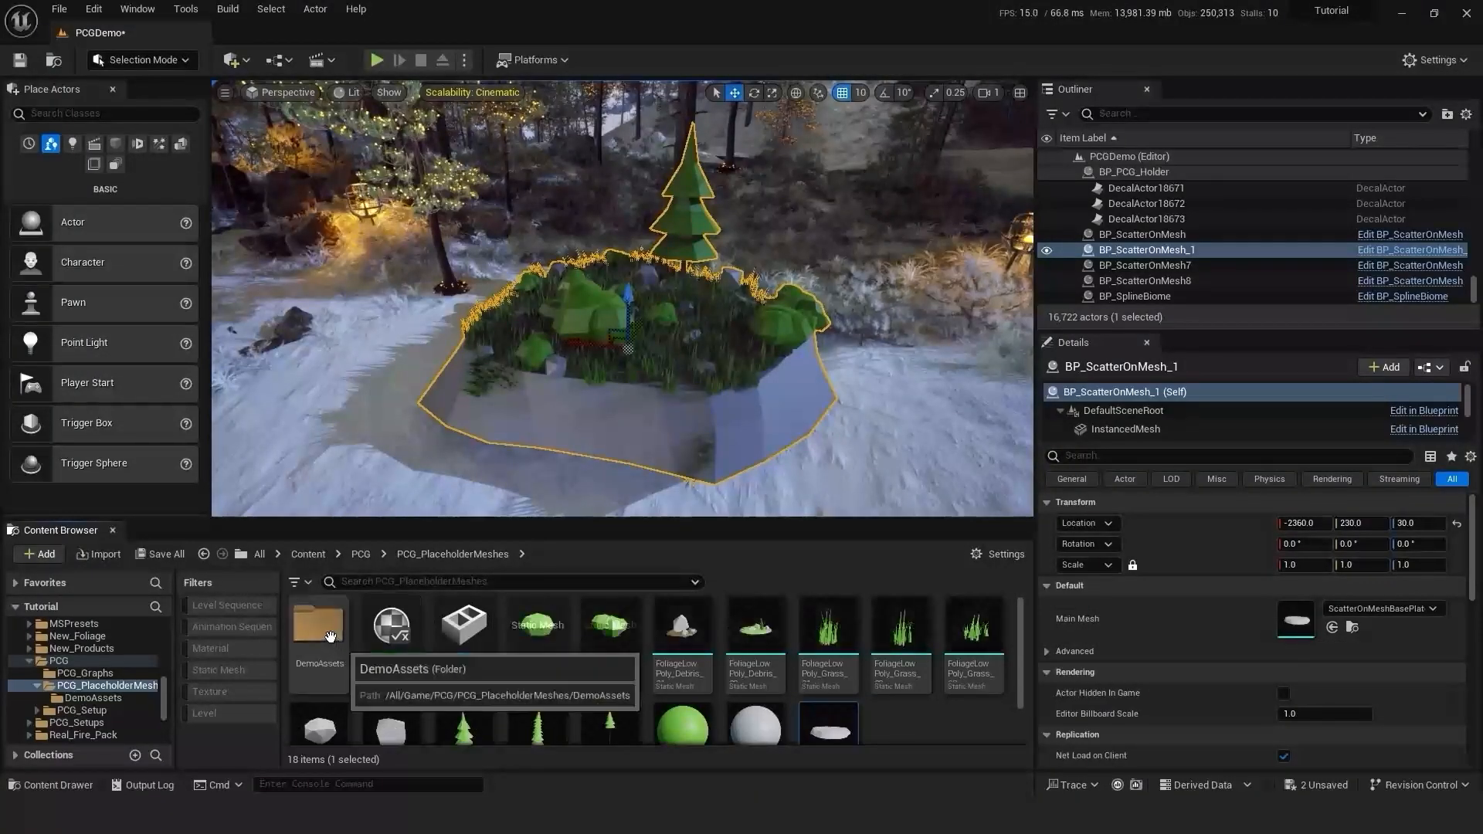
# Step: Assign S_Broken_Tree_Assembly from DemoAssets as Main Mesh of BP_ScatterOnMesh_1
pyautogui.doubleClick(318, 624)
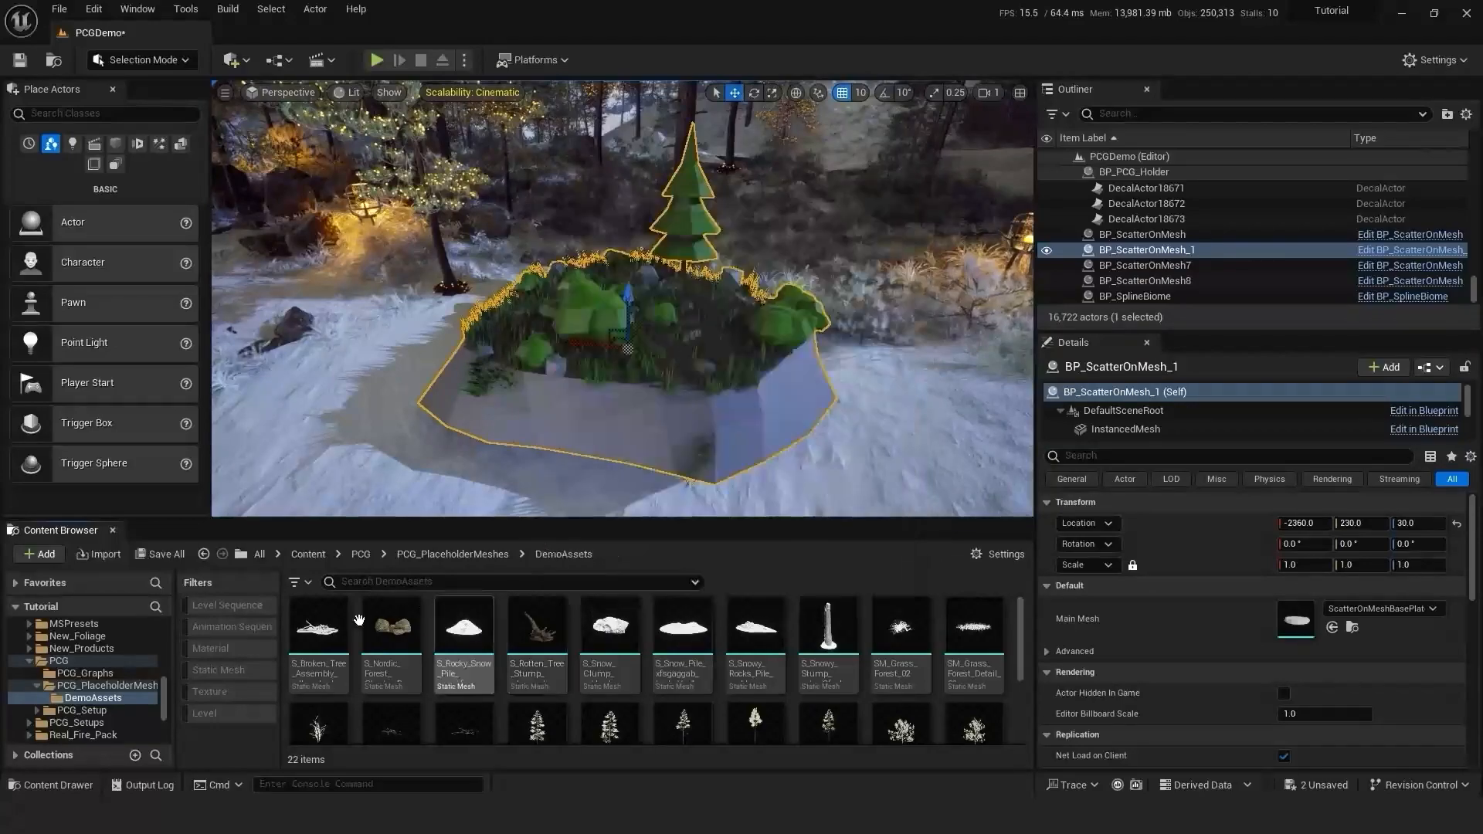
pyautogui.click(318, 623)
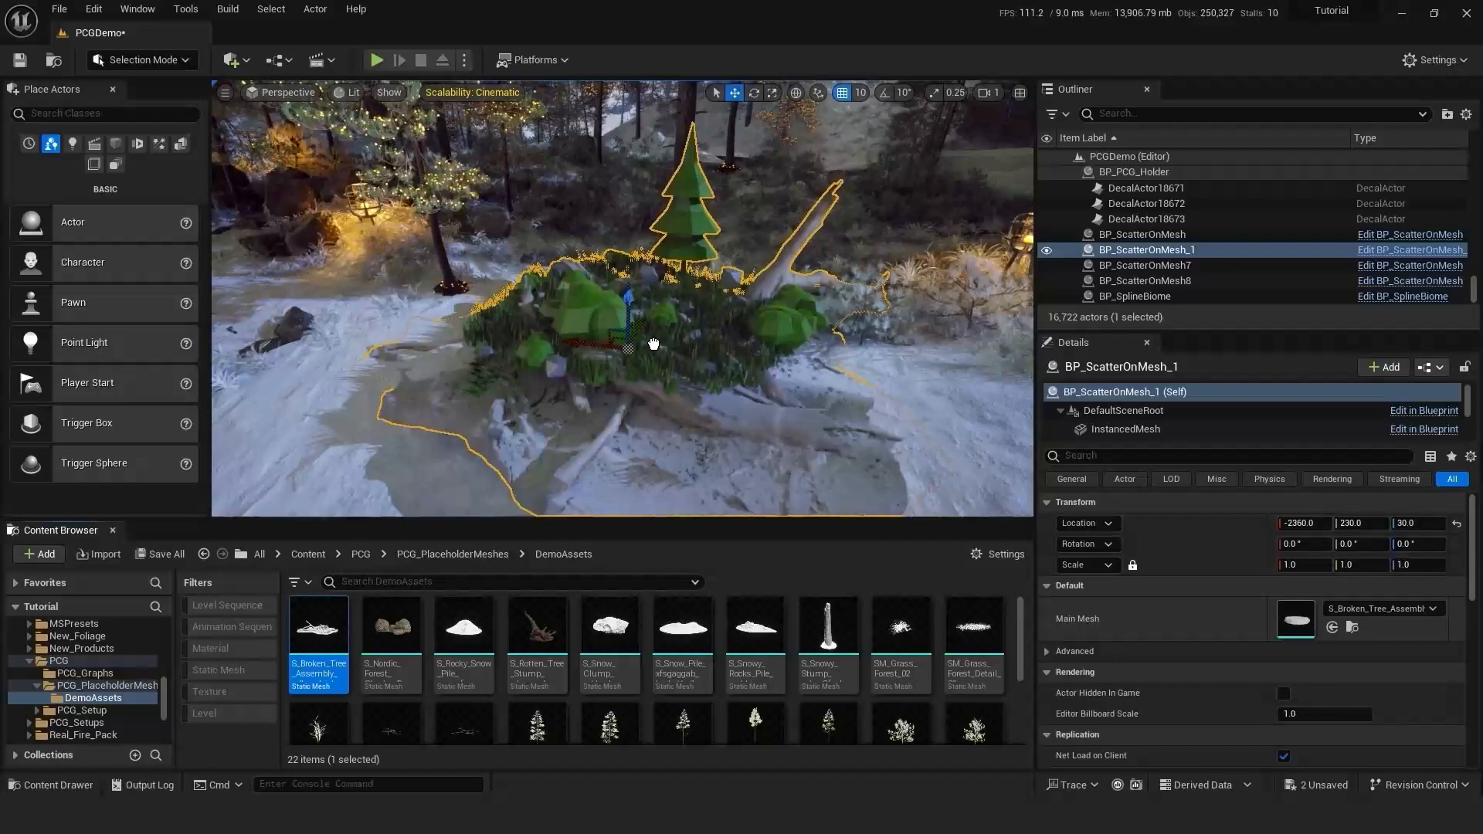
pyautogui.moveTo(651, 343)
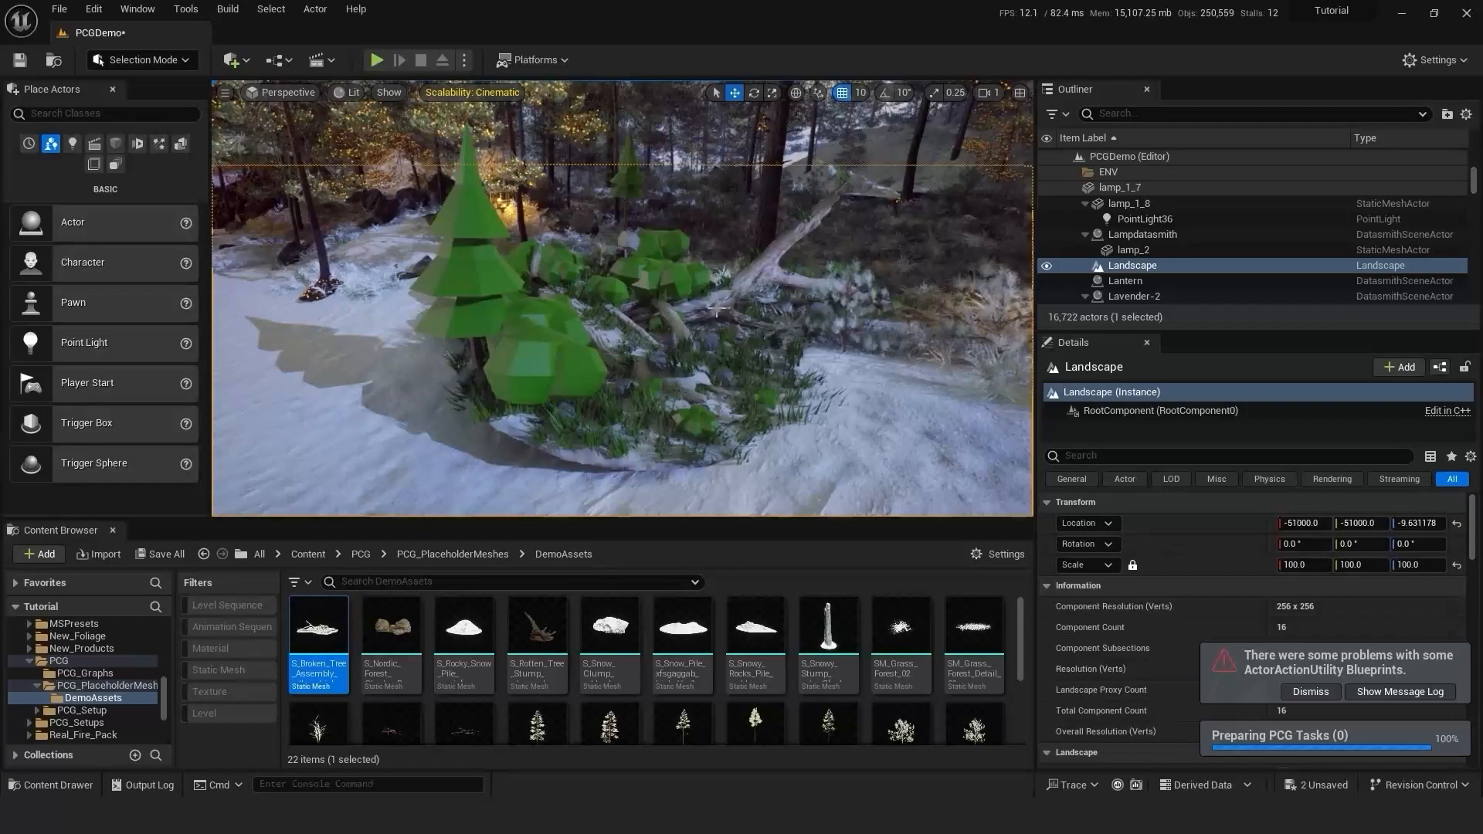
# Step: Override Rocks and Tree Density to 0 on BP_ScatterOnMesh_1's PCG component
pyautogui.click(1148, 242)
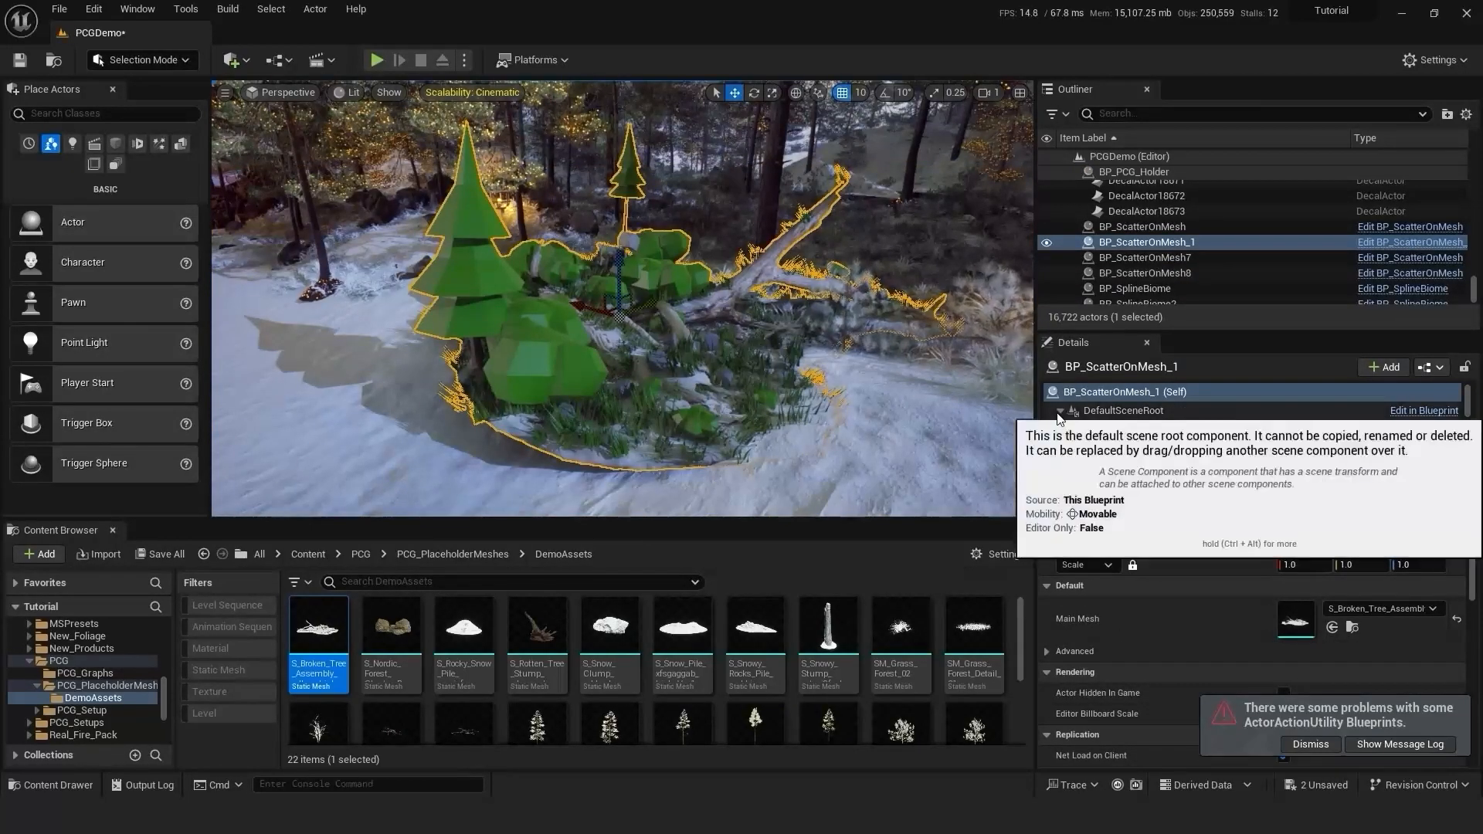
pyautogui.click(1092, 428)
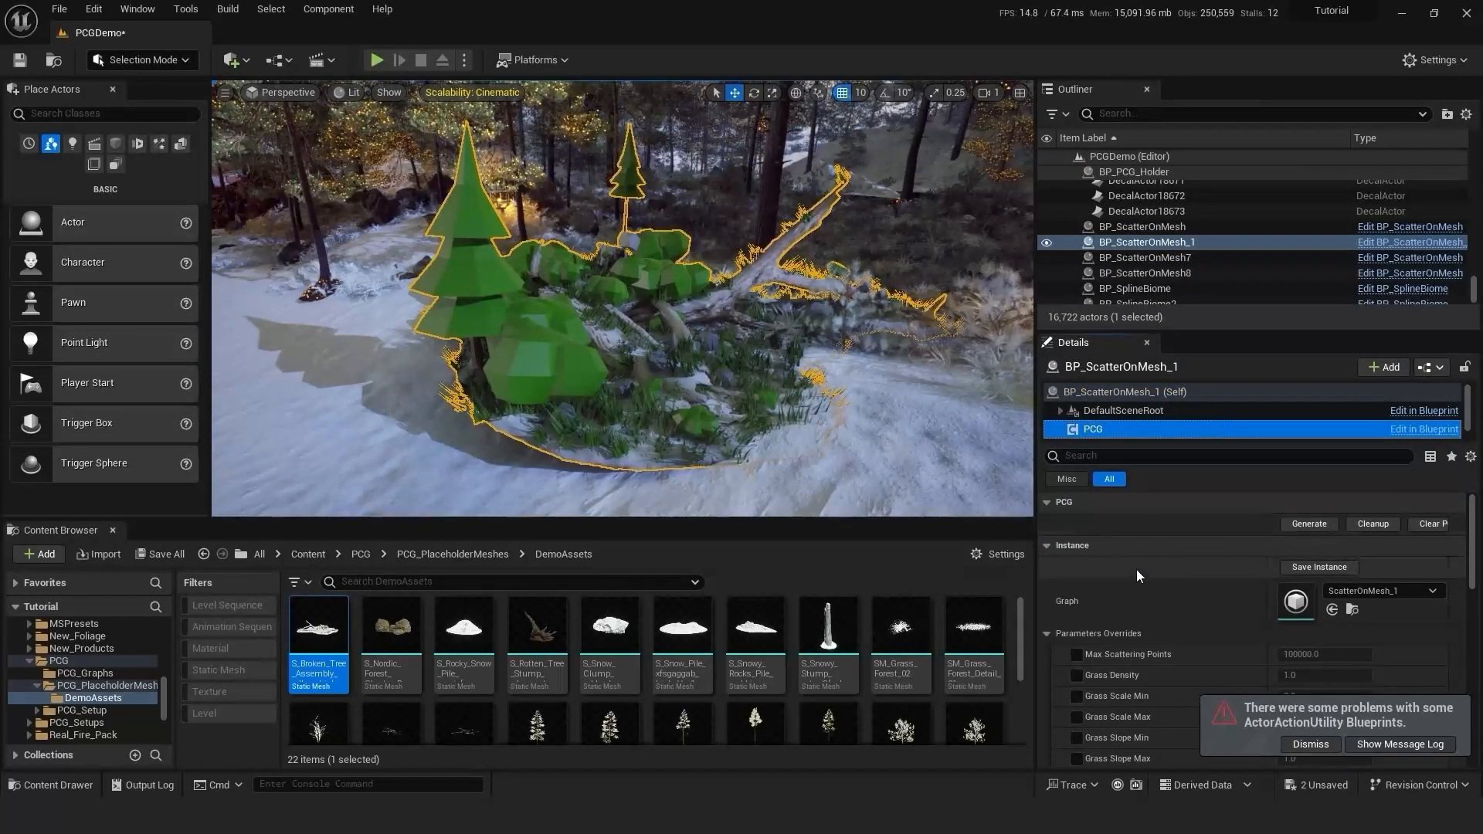
pyautogui.scroll(-3)
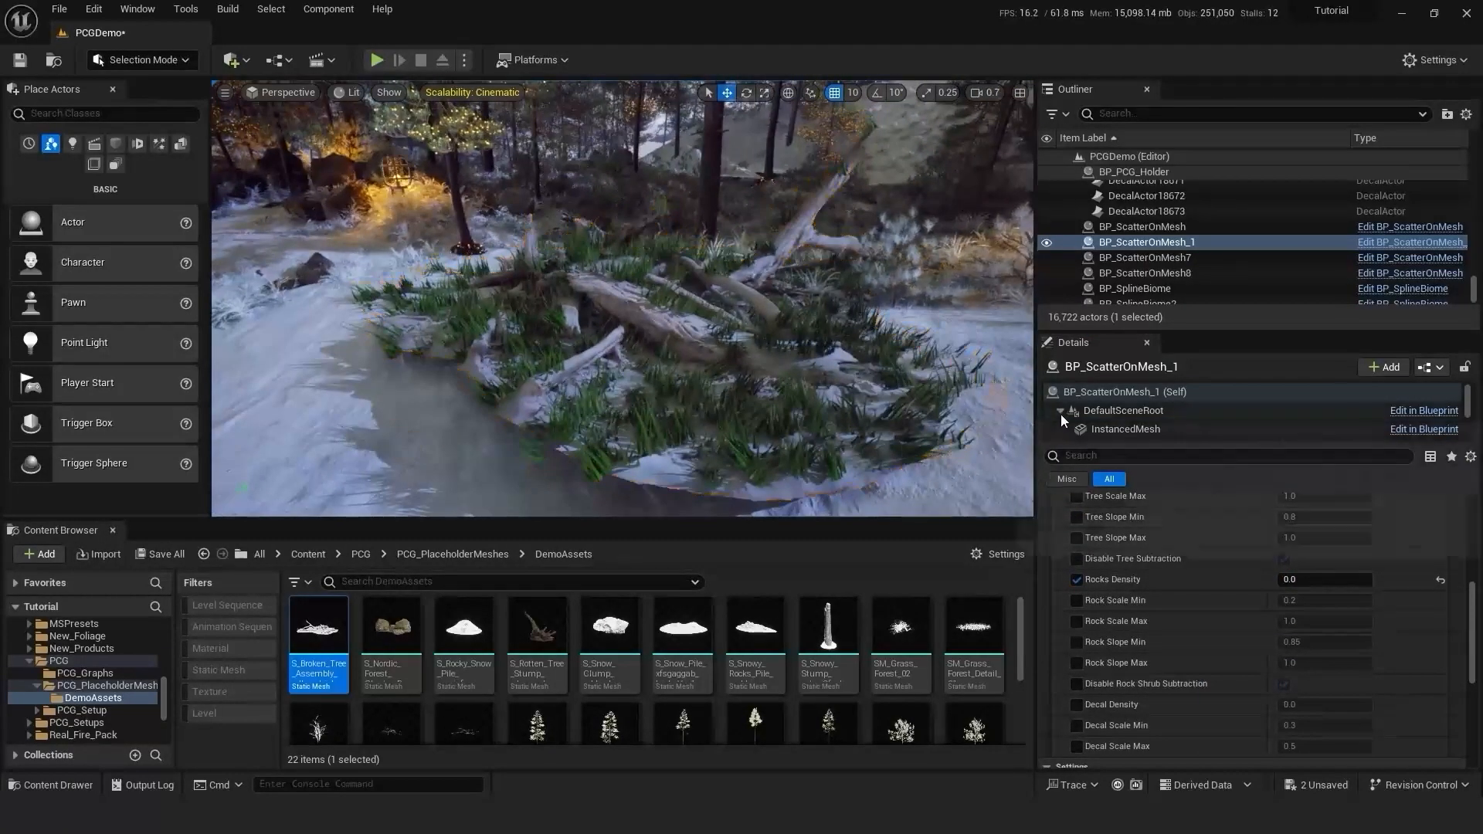
# Step: Assign SM_Grass_Forest_02 to the grass mesh set entries
pyautogui.click(1114, 428)
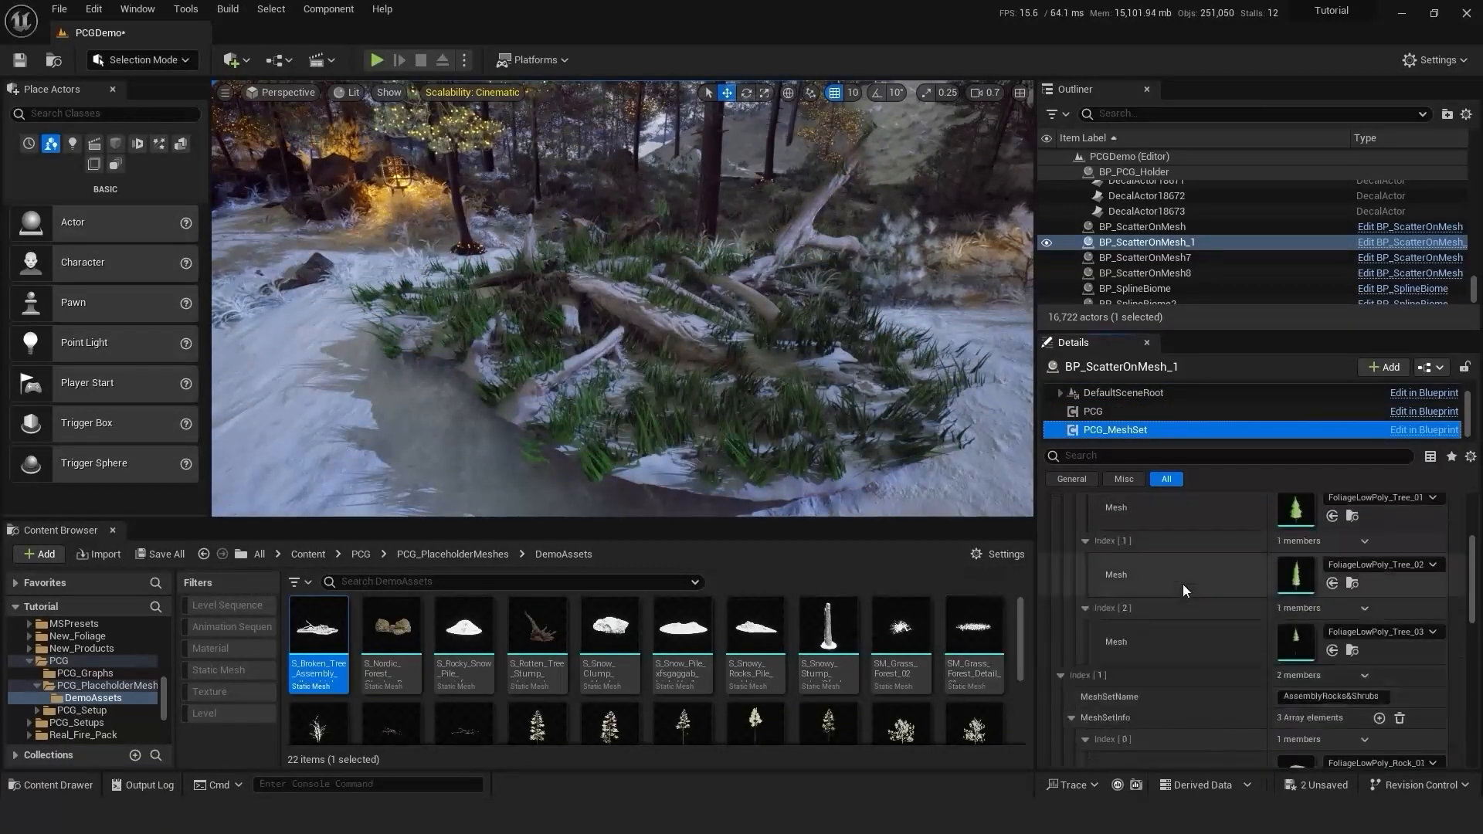
pyautogui.click(899, 629)
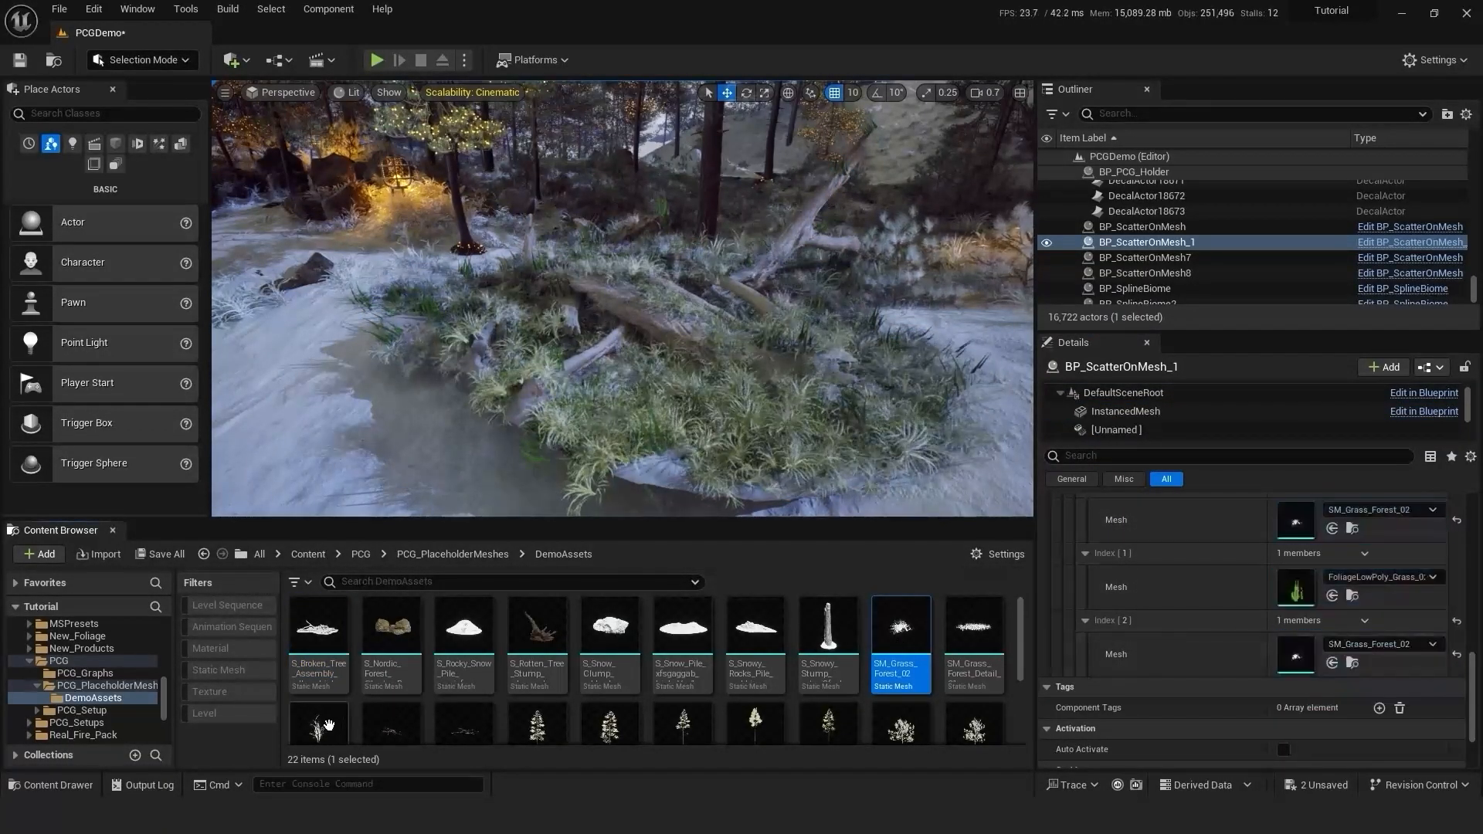